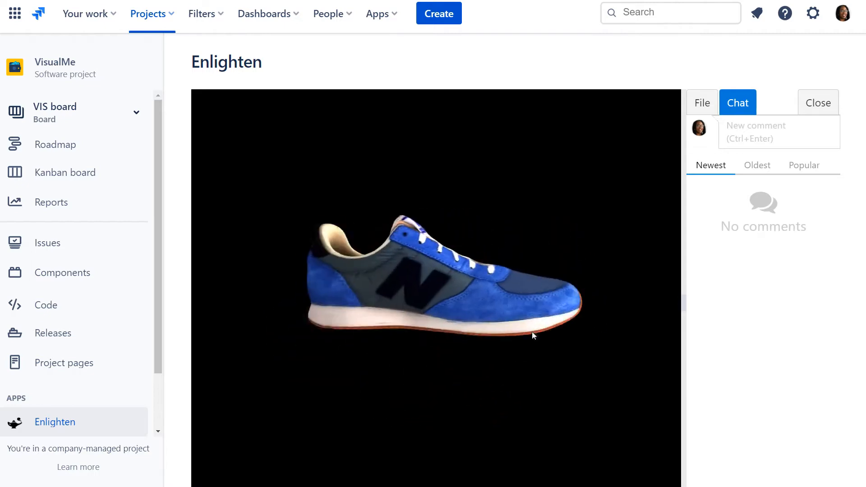
# - Rotate the 3D sneaker to bring its toe into view for a comment pin
pyautogui.moveTo(533, 336); pyautogui.dragTo(345, 345)
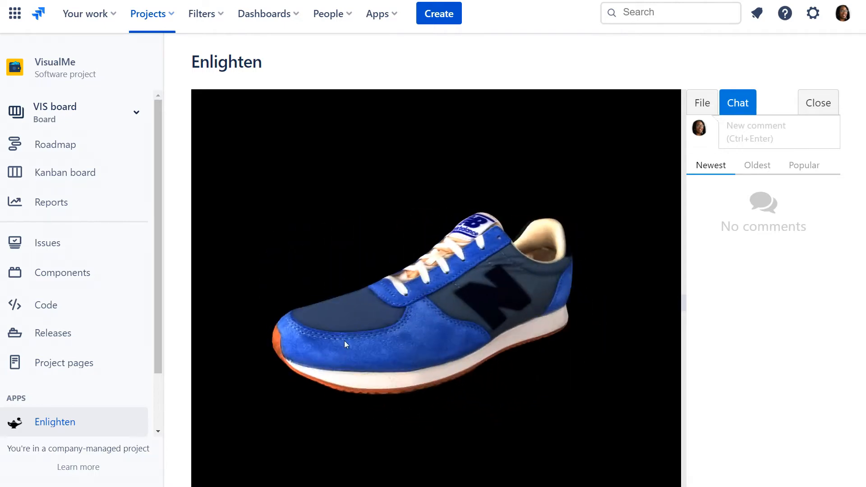
pyautogui.moveTo(345, 345); pyautogui.dragTo(339, 275)
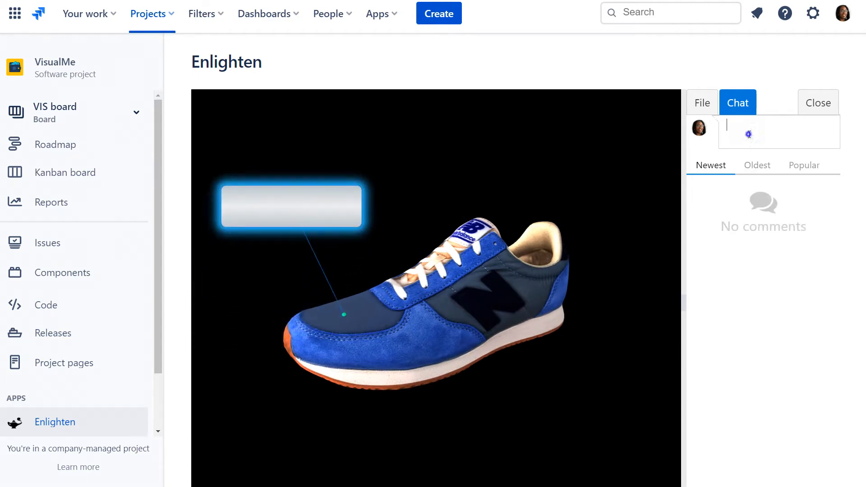
pyautogui.write('New dark fabric material. @Stacey, @Zack your opinion?')
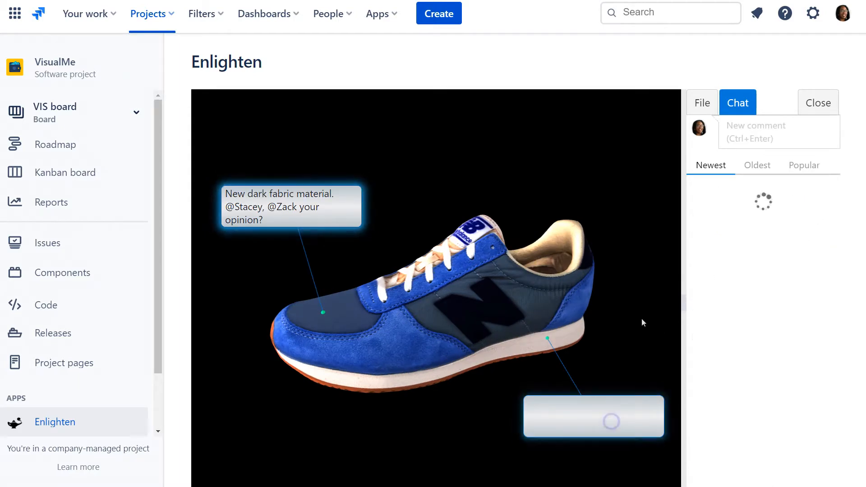
pyautogui.write('@')
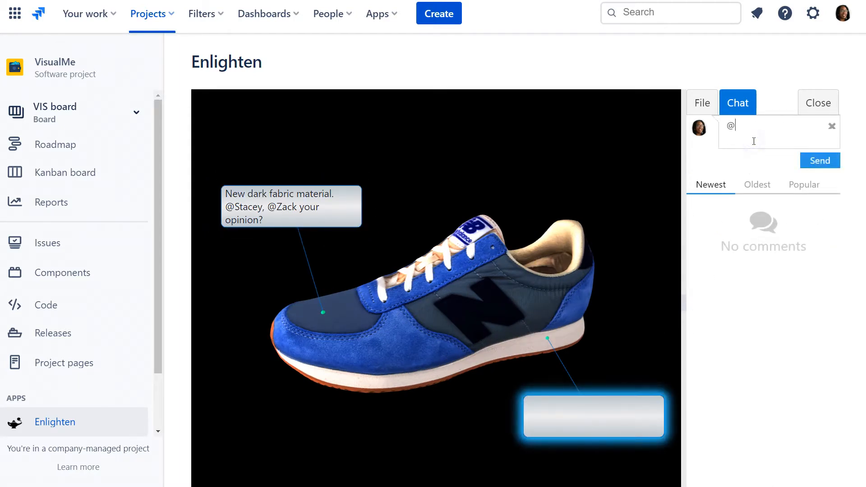
pyautogui.click(794, 282)
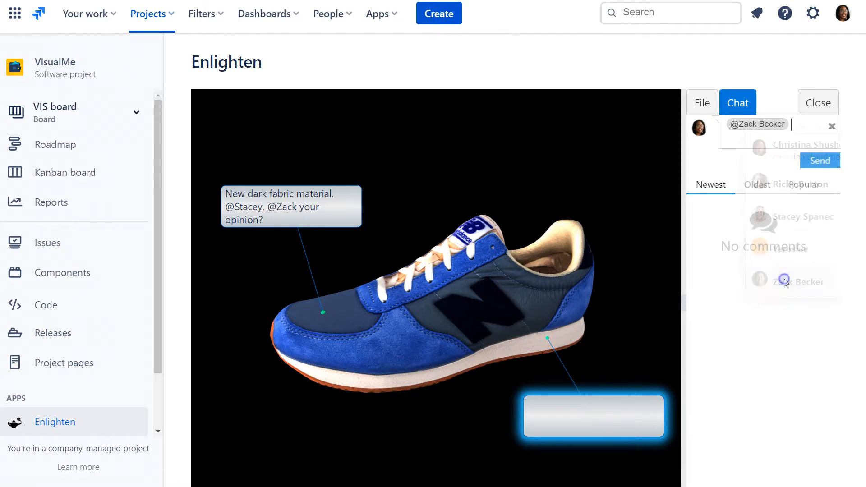
pyautogui.click(820, 161)
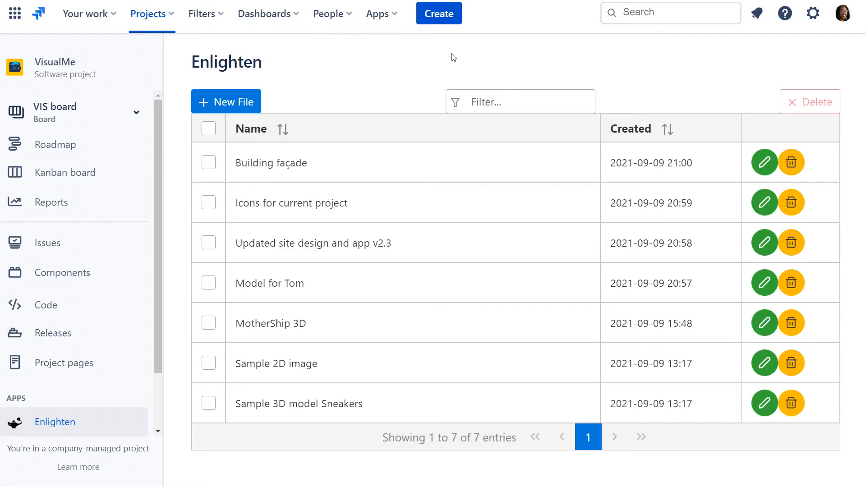
pyautogui.moveTo(234, 109)
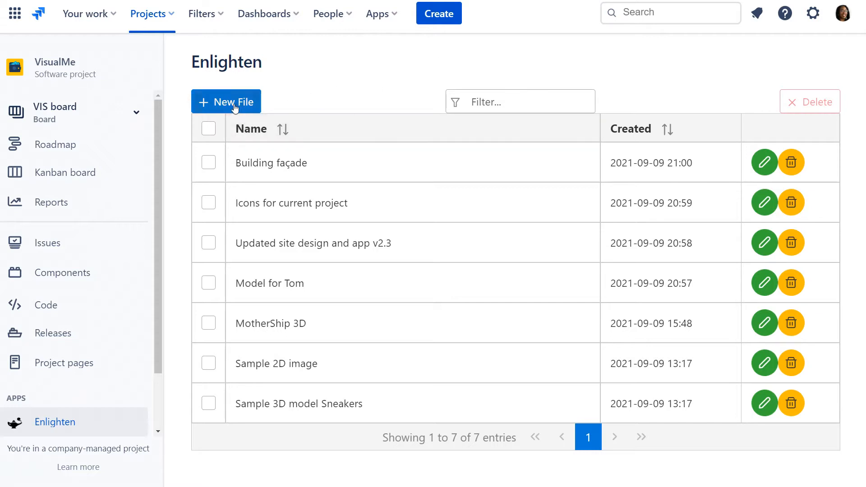
# - Upload cdeck.png as a new Enlighten file
pyautogui.click(226, 102)
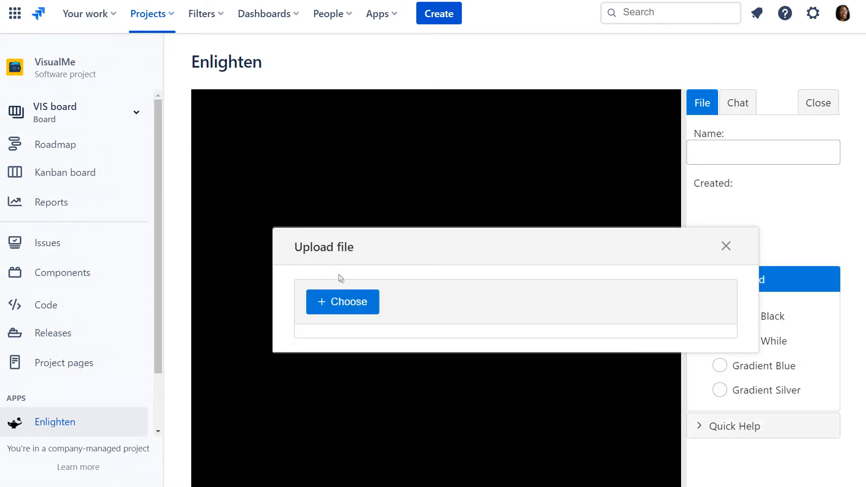
pyautogui.click(343, 302)
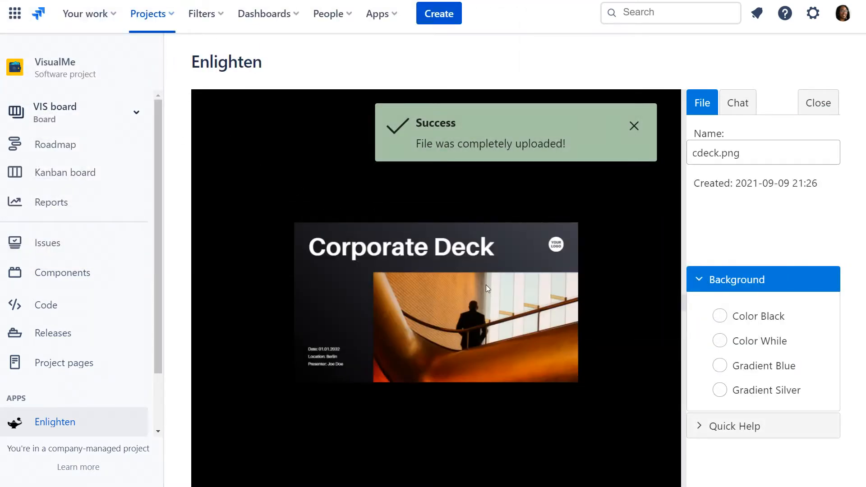
# - Set a Gradient Silver background, rename the file 'Main presentation', and pin an annotation at lower right
pyautogui.click(720, 391)
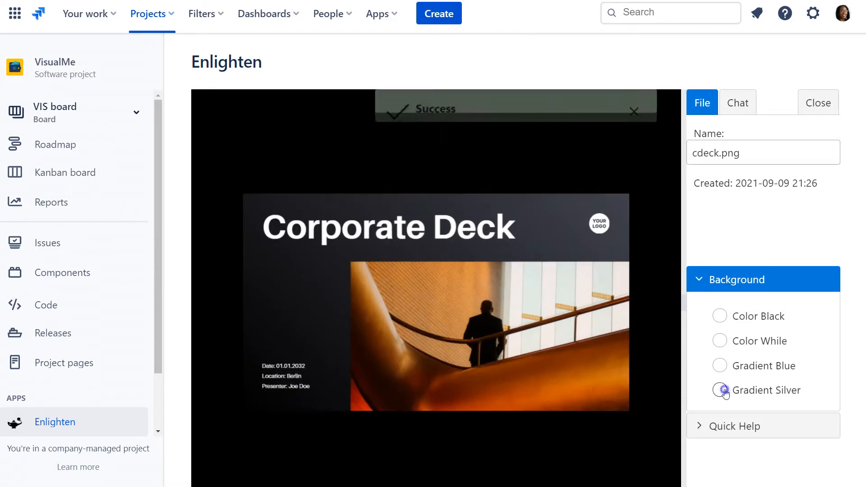
pyautogui.click(720, 390)
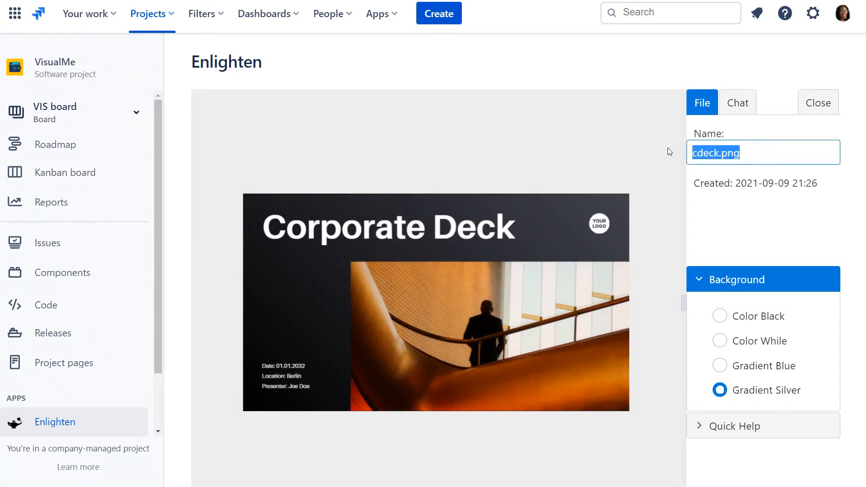
pyautogui.write('Main presentation')
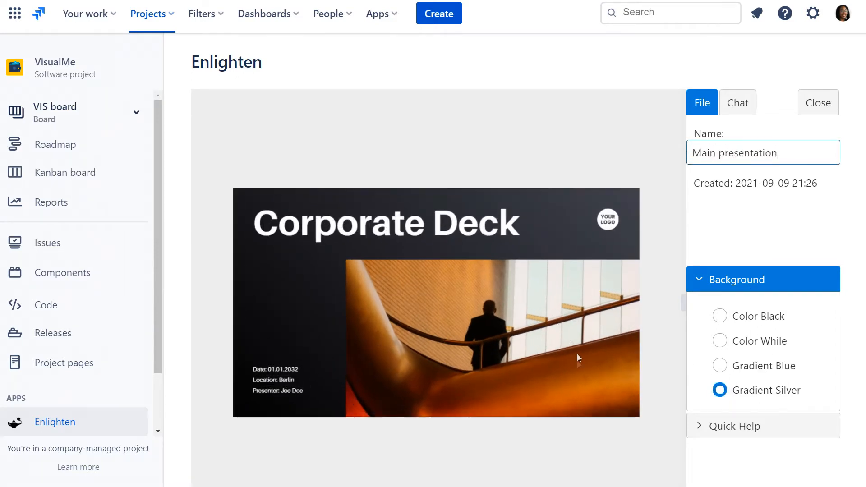
pyautogui.click(738, 103)
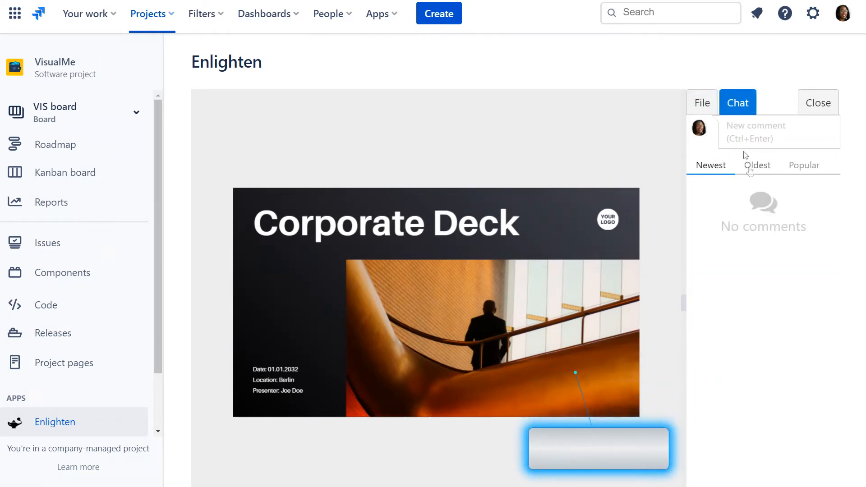
# - Post the comment 'Hi' on the presentation image, then open the MotherShip 3D model
pyautogui.write('Hi')
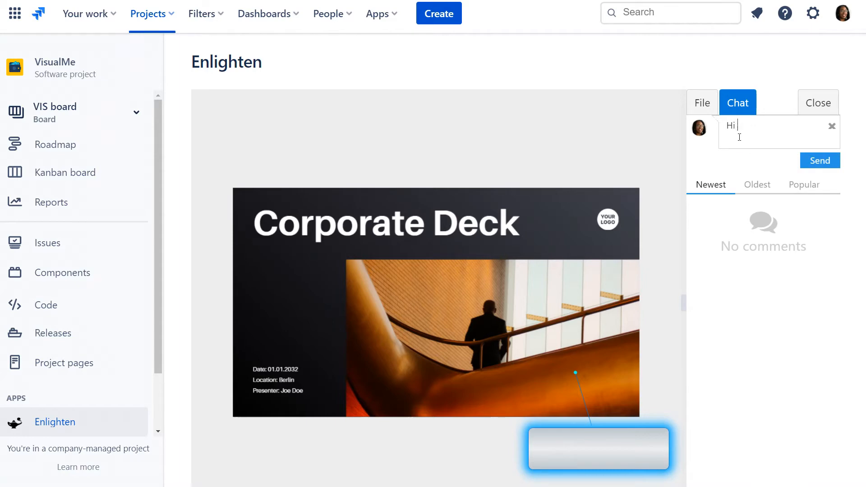
pyautogui.click(798, 184)
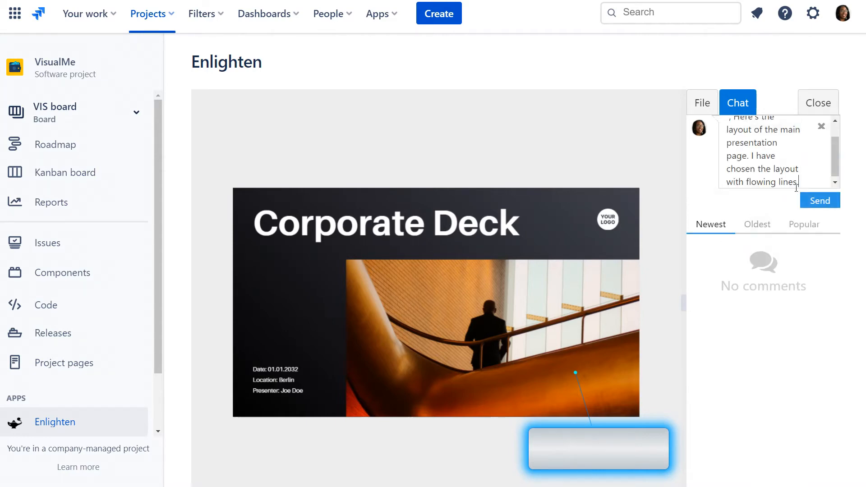
pyautogui.click(820, 200)
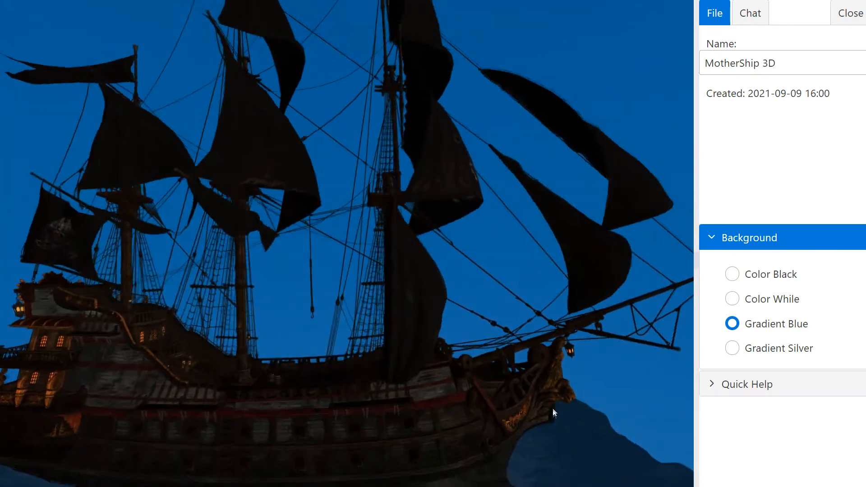
# - Show the MotherShip model's chat thread with Zack's lantern-removal request
pyautogui.click(750, 13)
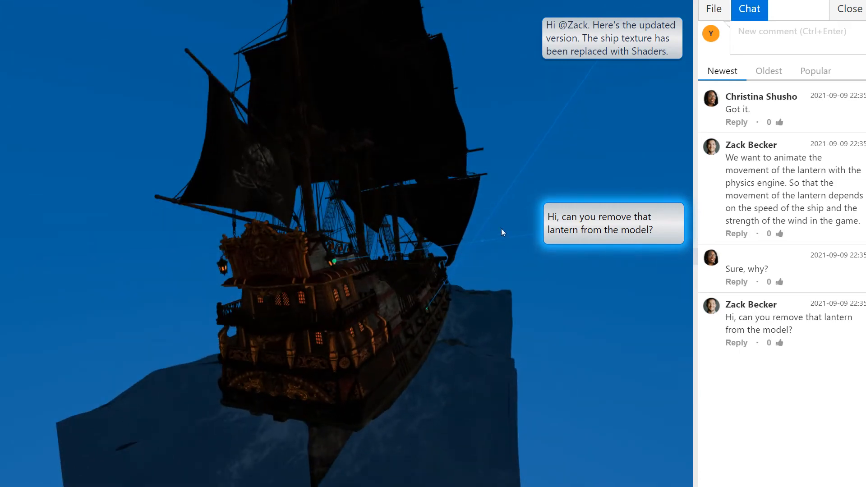
# - Create Jira issue VIS-16 'remove that lantern from the model' and preview its screenshot.png
pyautogui.rightClick(603, 223)
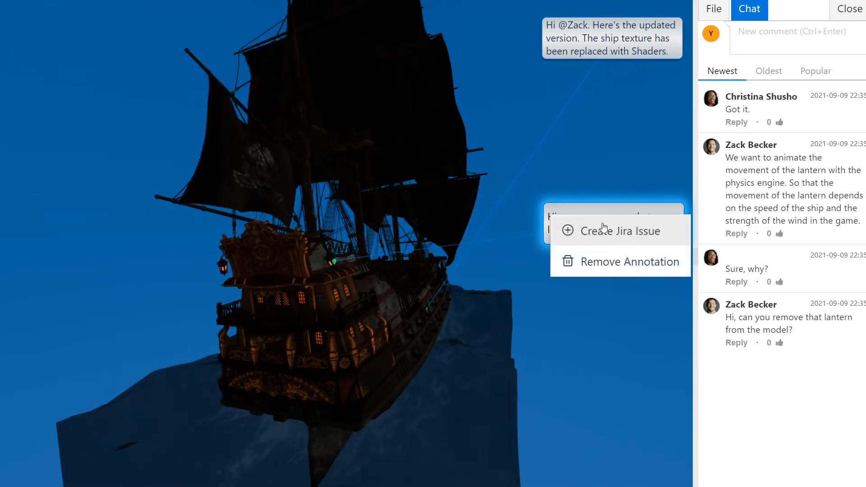
pyautogui.click(620, 231)
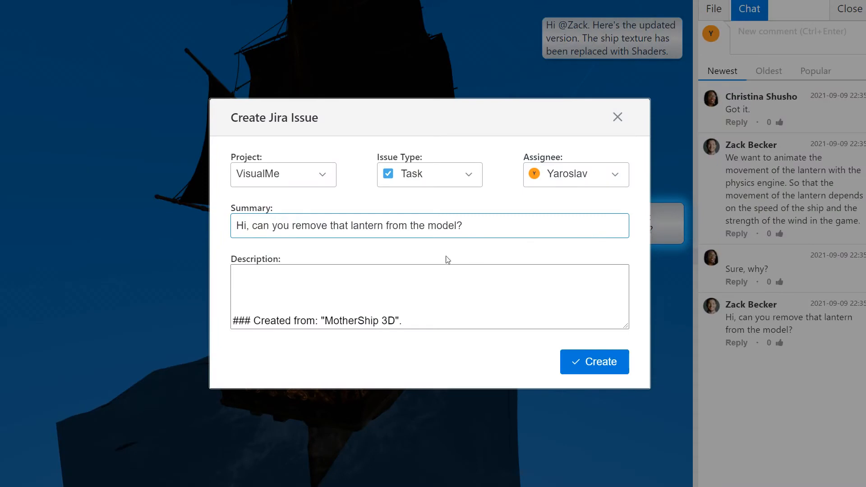
pyautogui.click(292, 226)
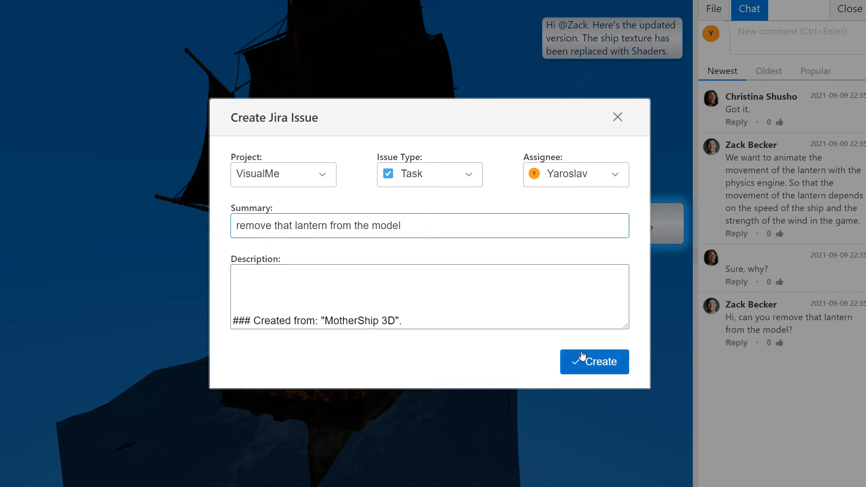
pyautogui.click(595, 362)
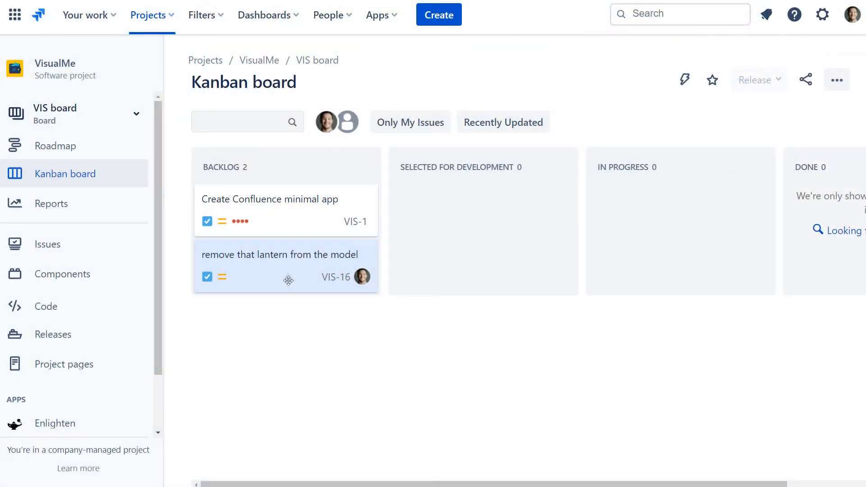
pyautogui.click(279, 254)
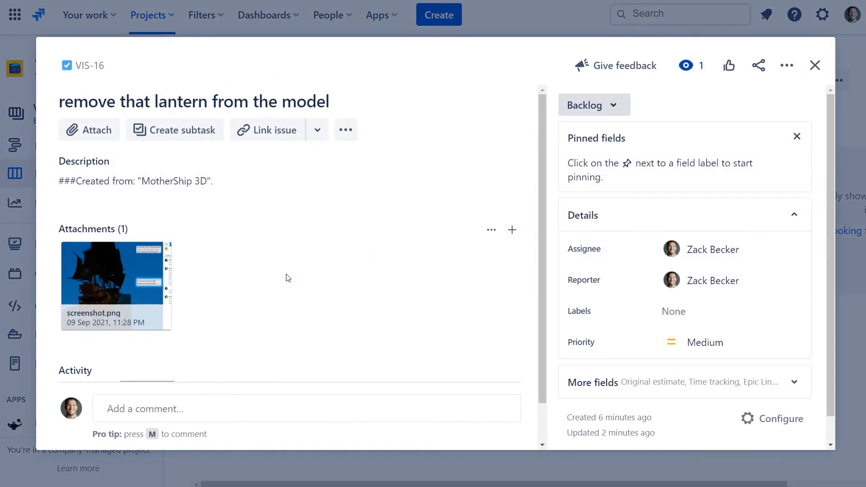
pyautogui.click(116, 283)
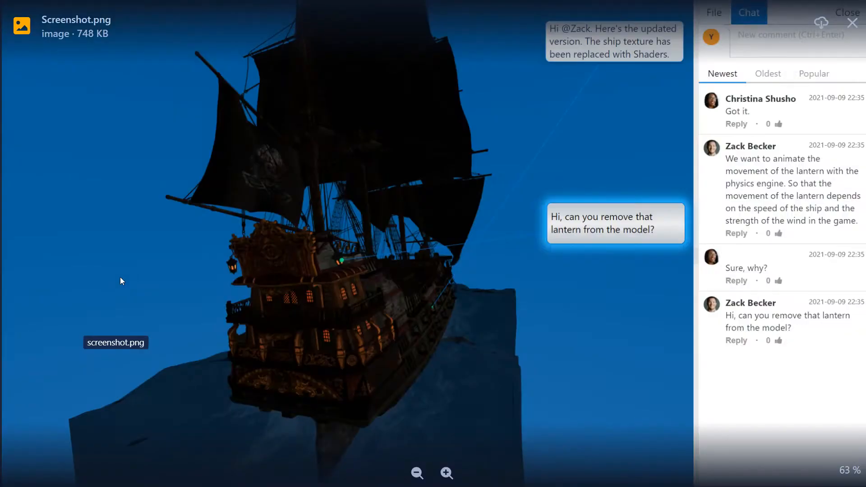